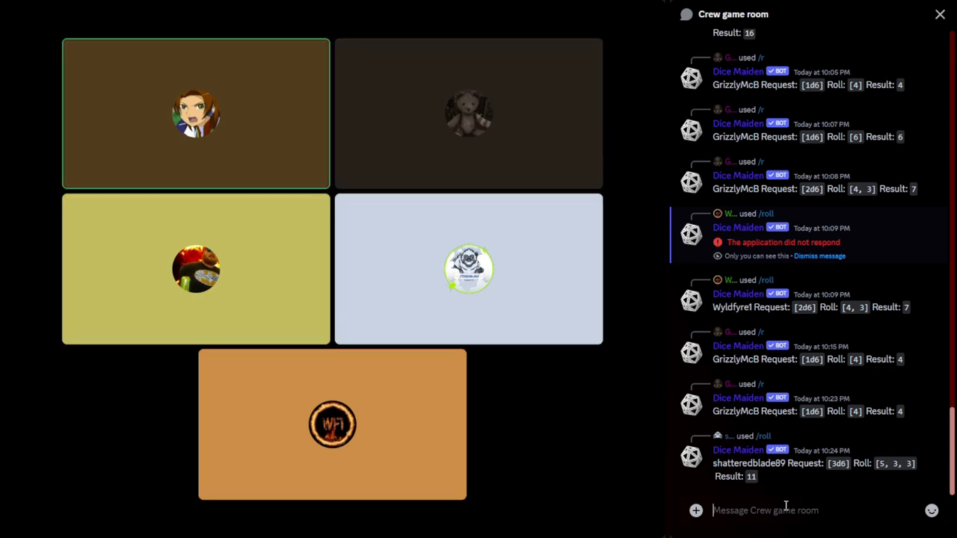
Step: Scroll the Crew game room chat to Dice Maiden's 2d6 result: [5, 4], total 9
click(468, 113)
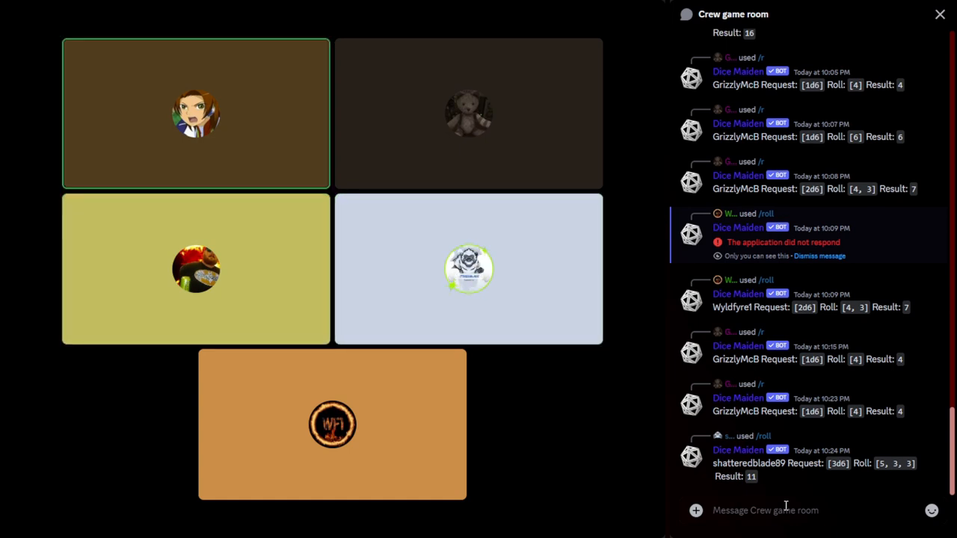
scroll(down, 3)
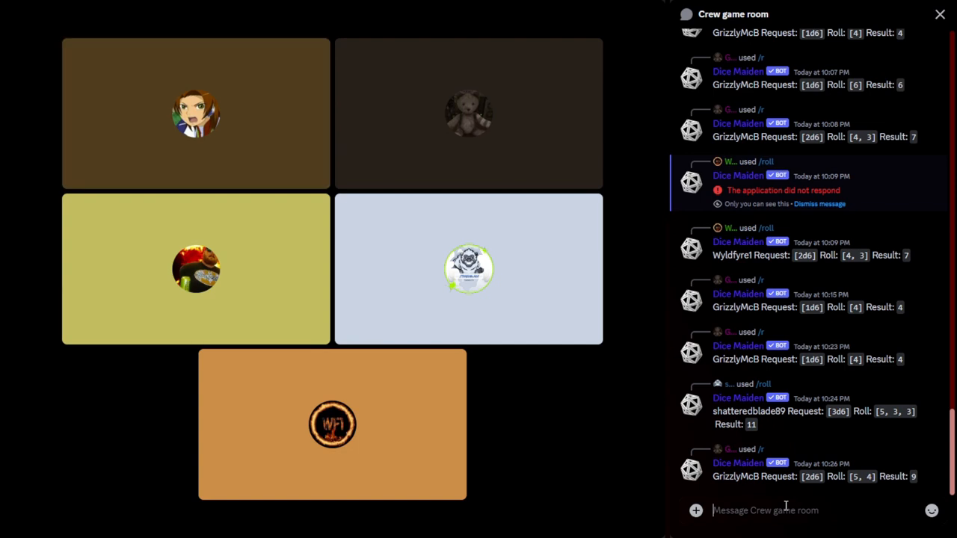
Step: Roll 2d6 with Dice Maiden in the Crew game room, getting [4, 3] for 7
click(196, 114)
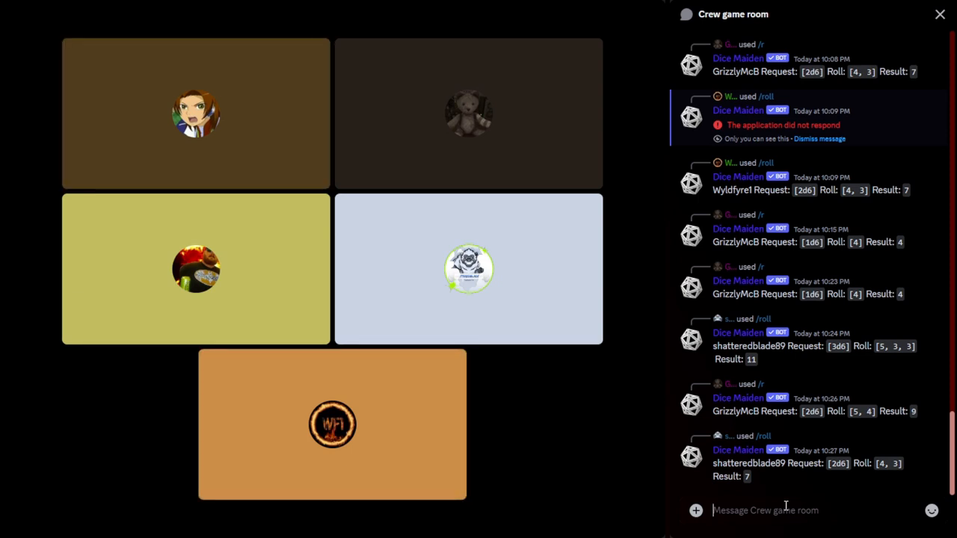
click(196, 113)
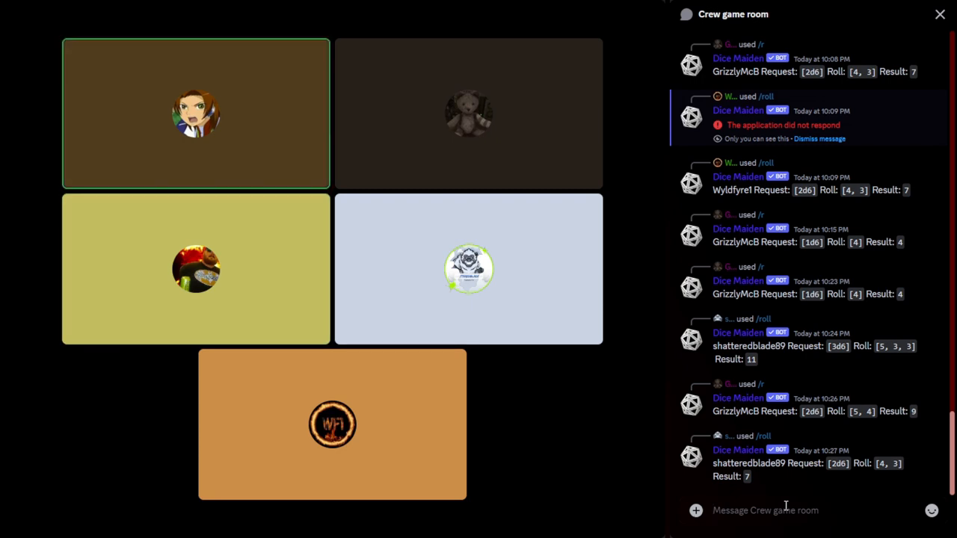
click(469, 268)
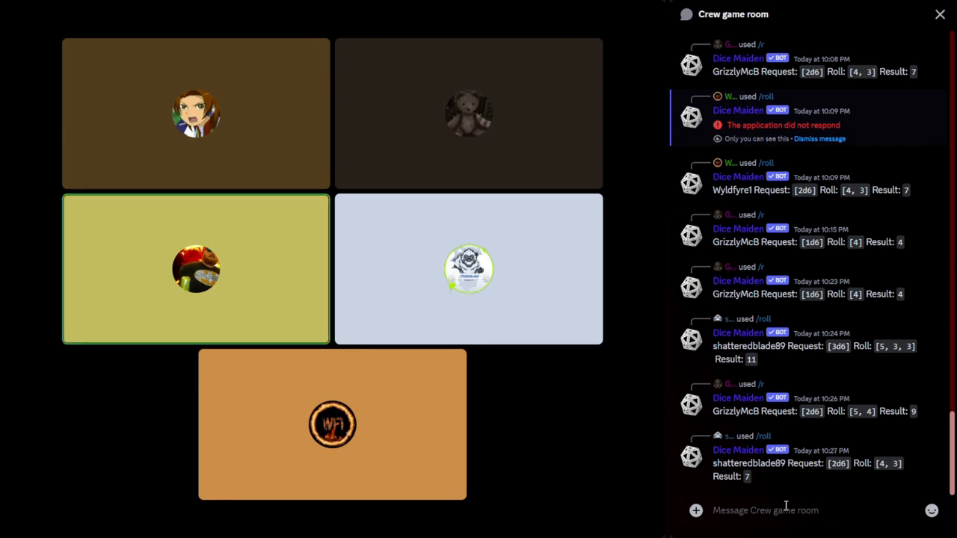
click(195, 113)
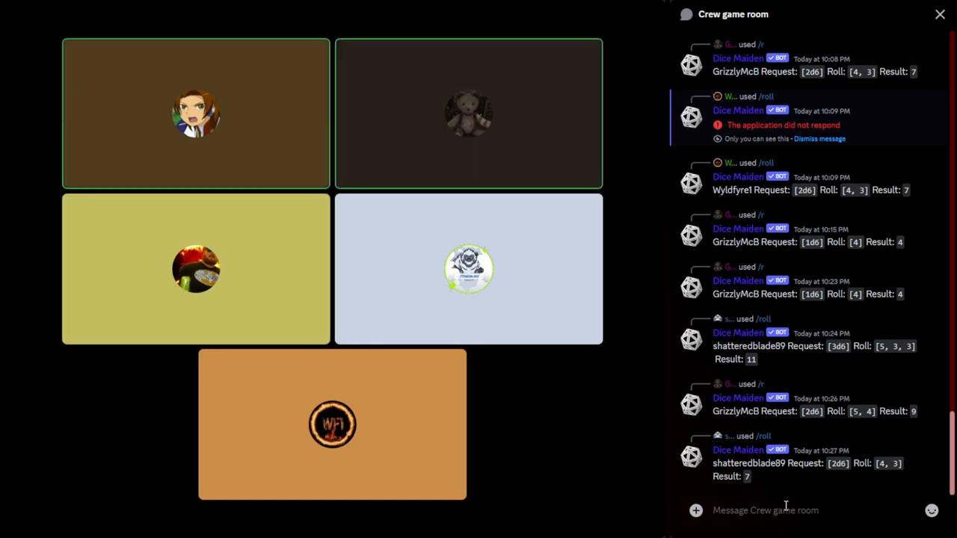
Step: Roll 3d6 with Dice Maiden in the Crew game room, getting 6, 6, 4 for 16
scroll(down, 3)
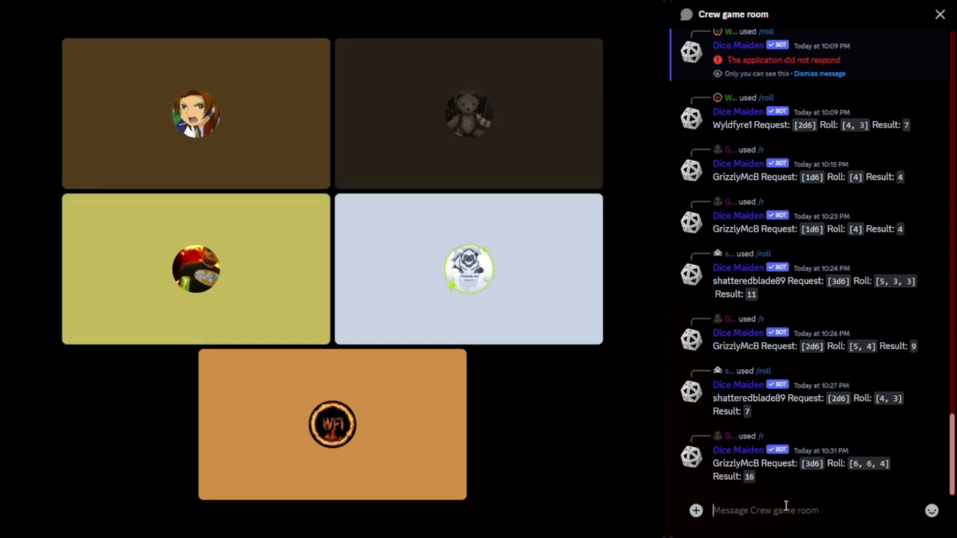
click(196, 113)
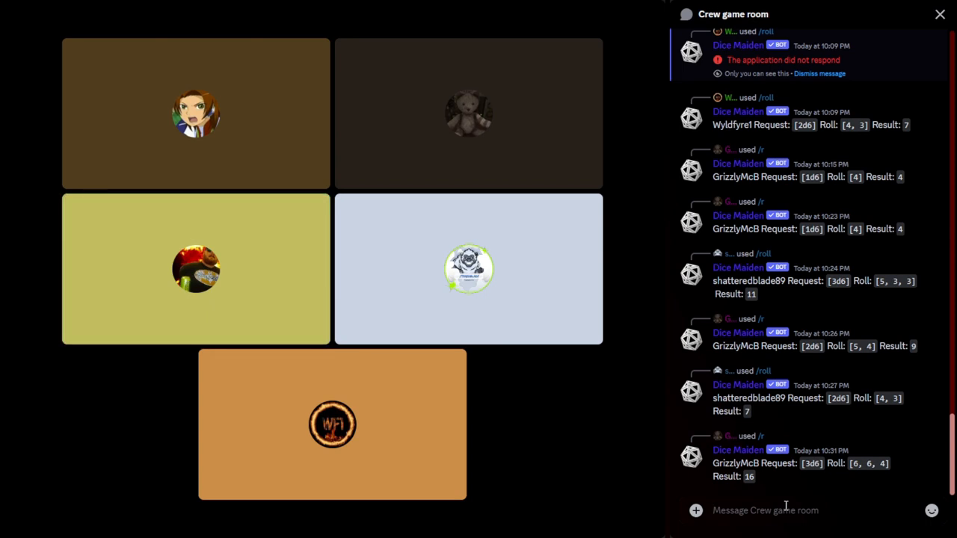
click(196, 113)
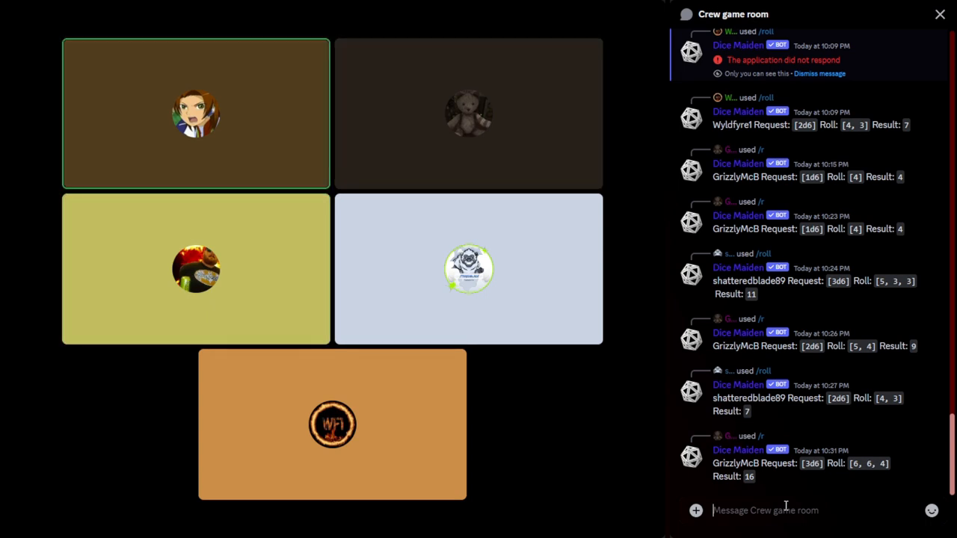